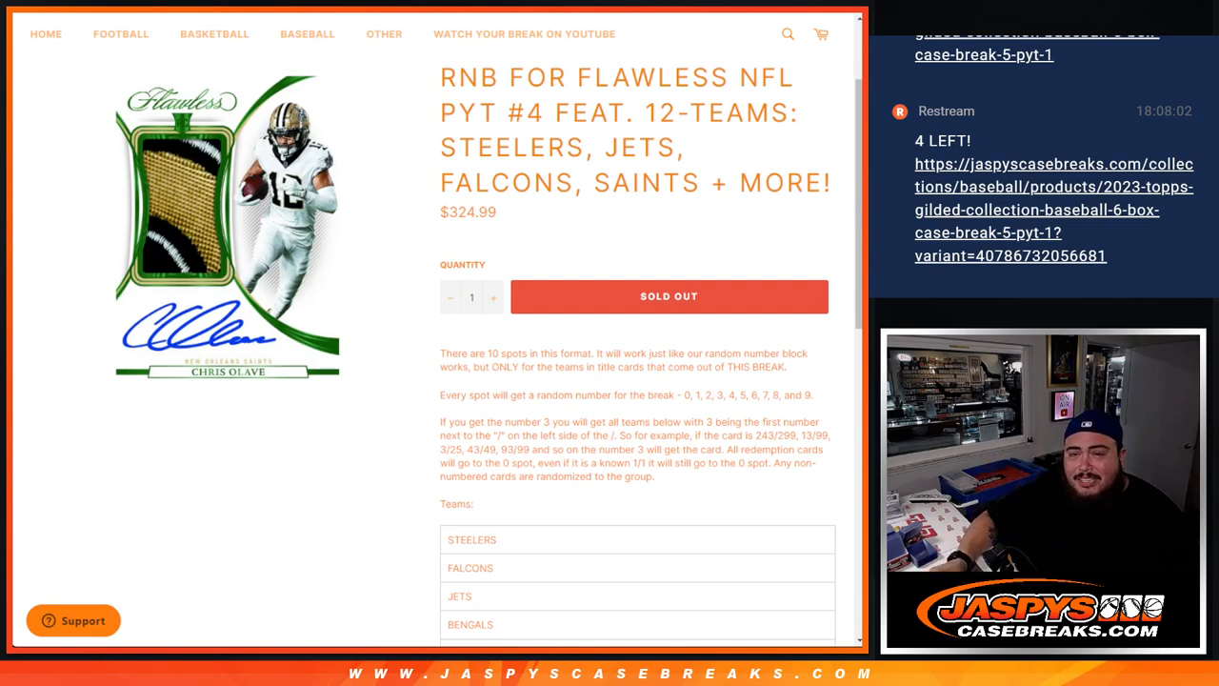
# - Shuffle the ten customer names with RANDOM.ORG's List Randomizer, reshuffling several times
pyautogui.scroll(-3)
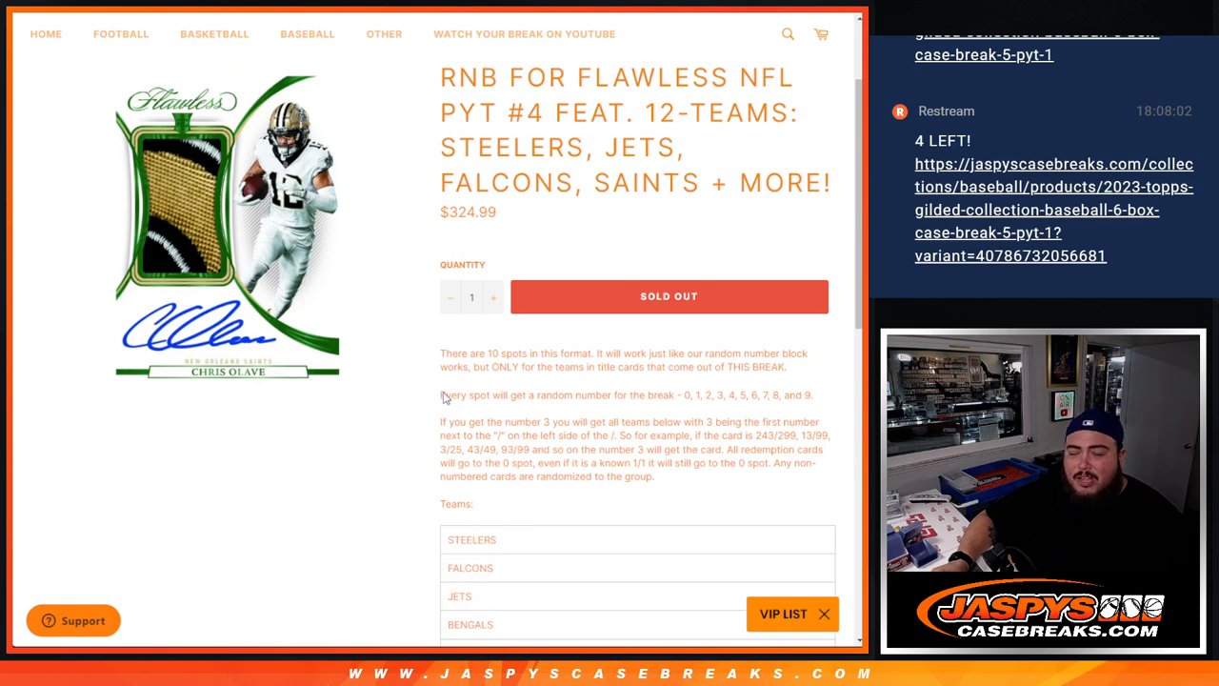
pyautogui.moveTo(746, 490)
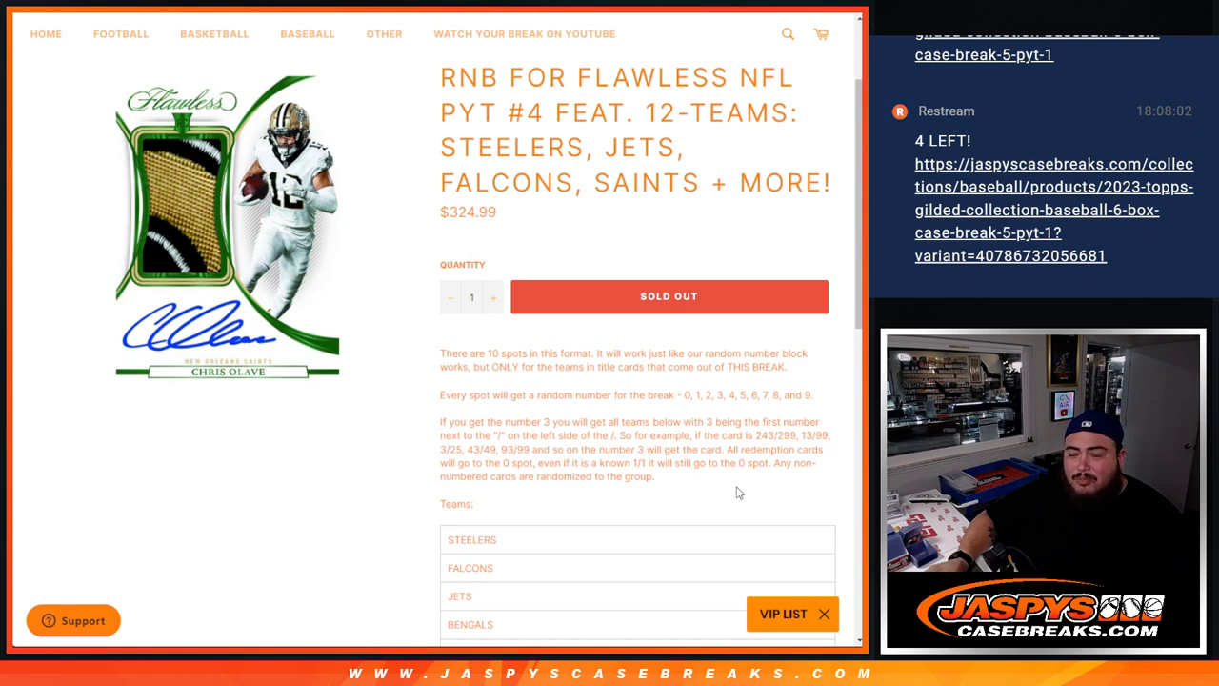
pyautogui.moveTo(710, 449)
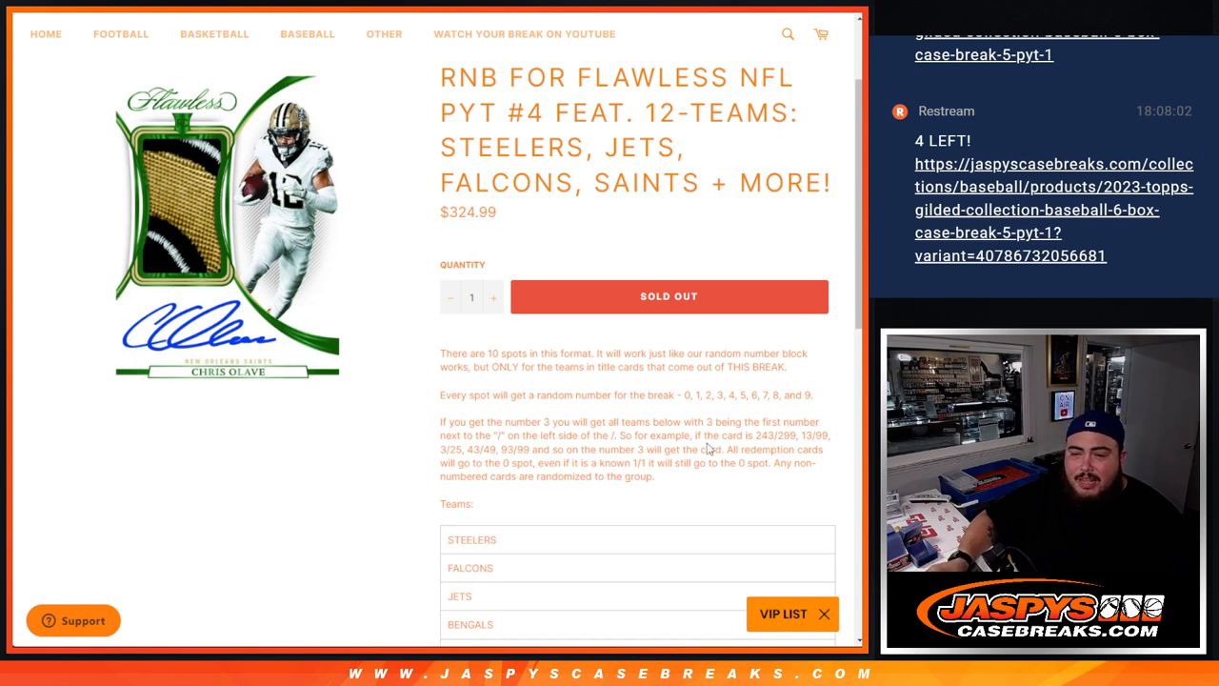
pyautogui.moveTo(712, 435); pyautogui.dragTo(828, 435)
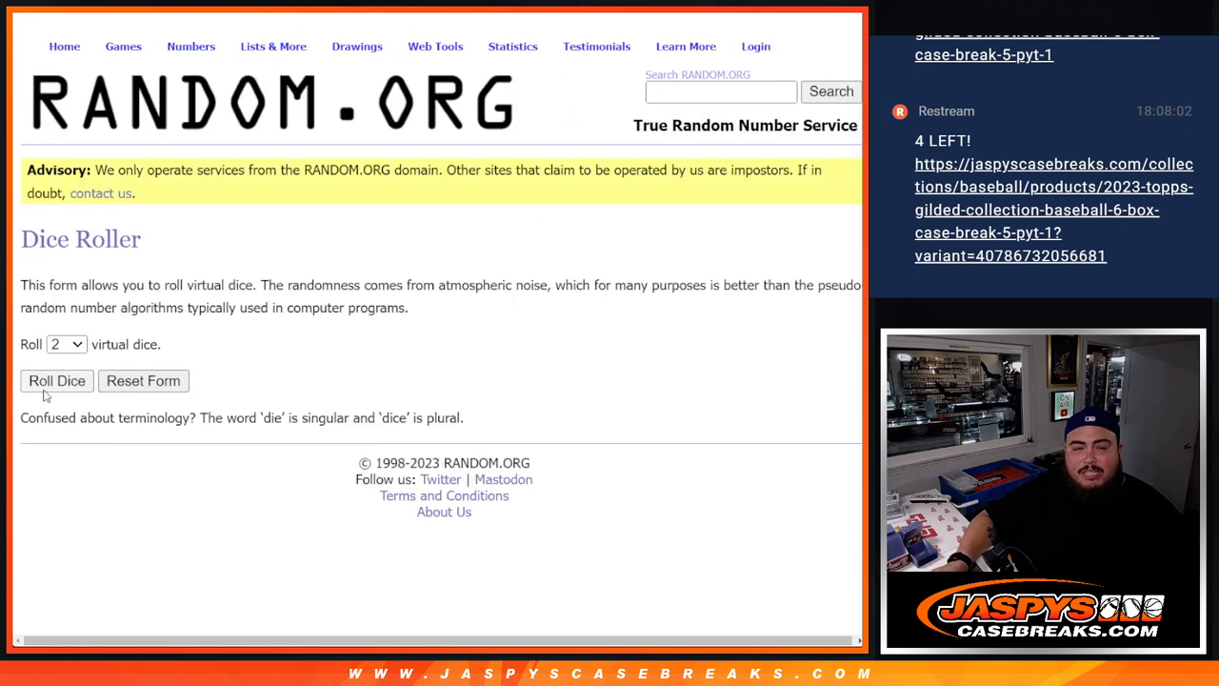
pyautogui.click(57, 380)
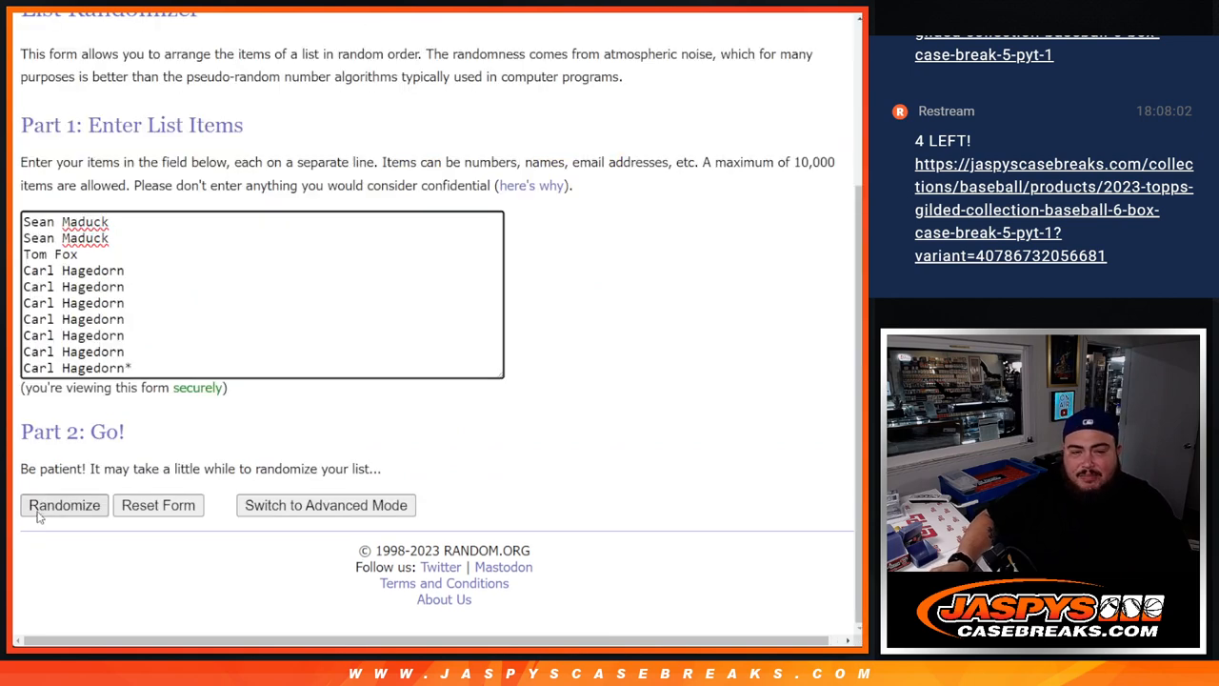
pyautogui.click(64, 505)
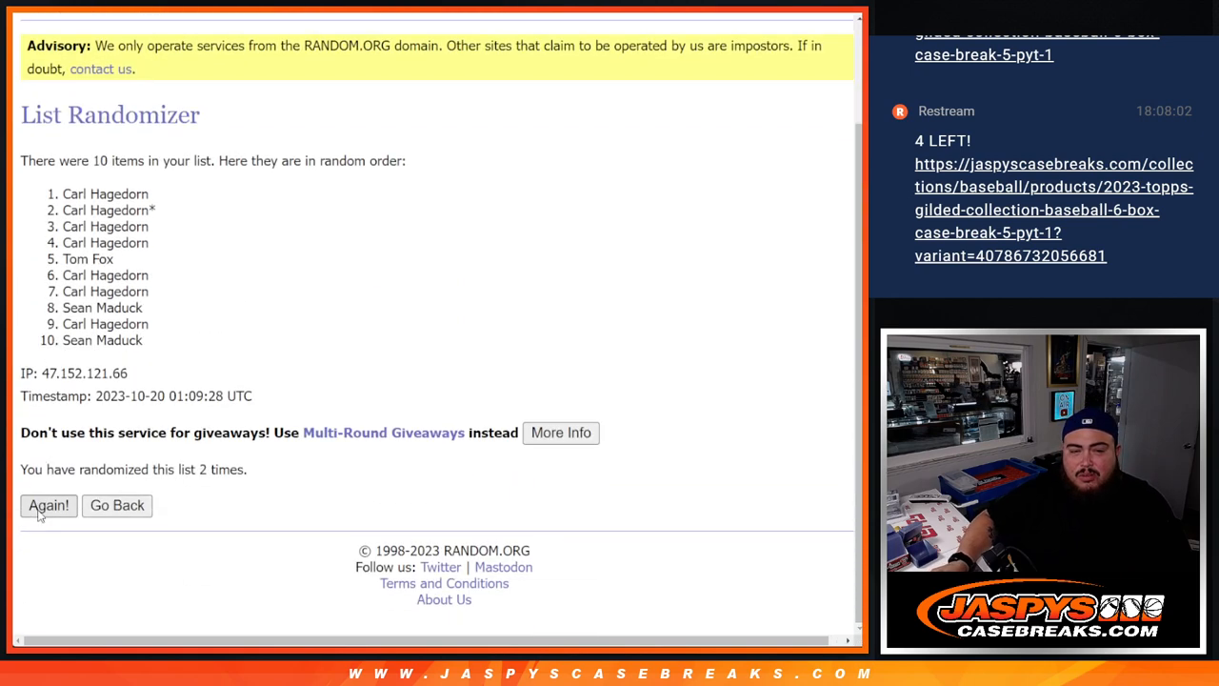
pyautogui.click(48, 505)
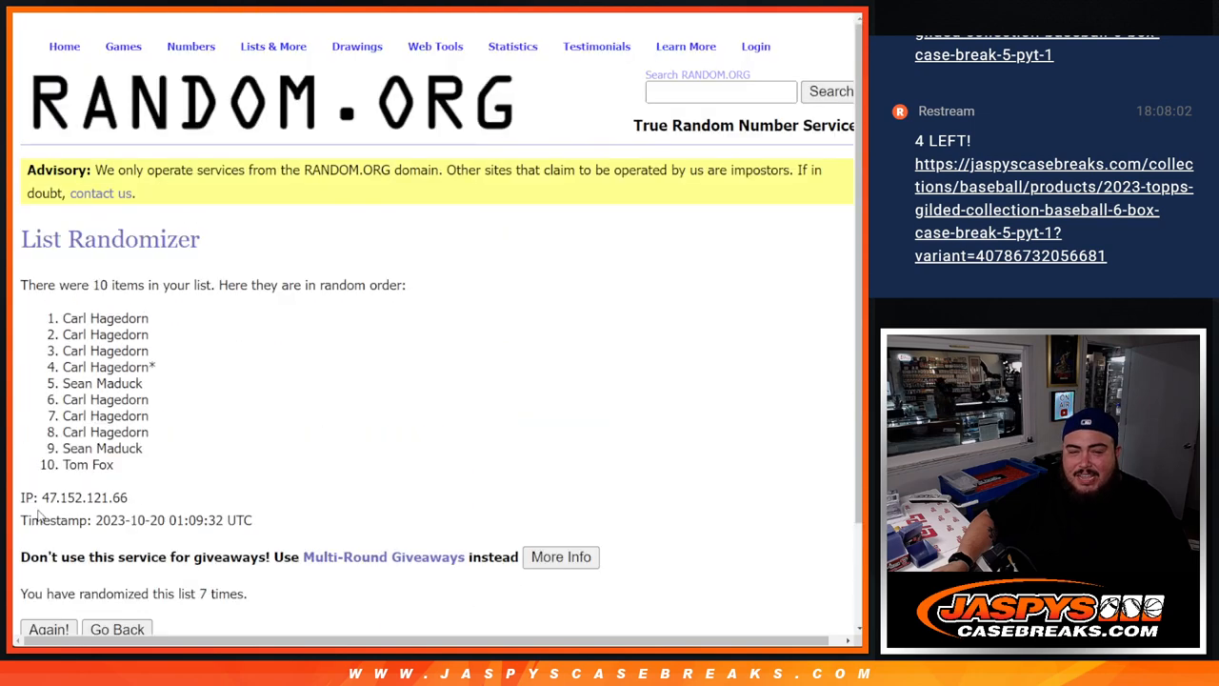
pyautogui.scroll(-3)
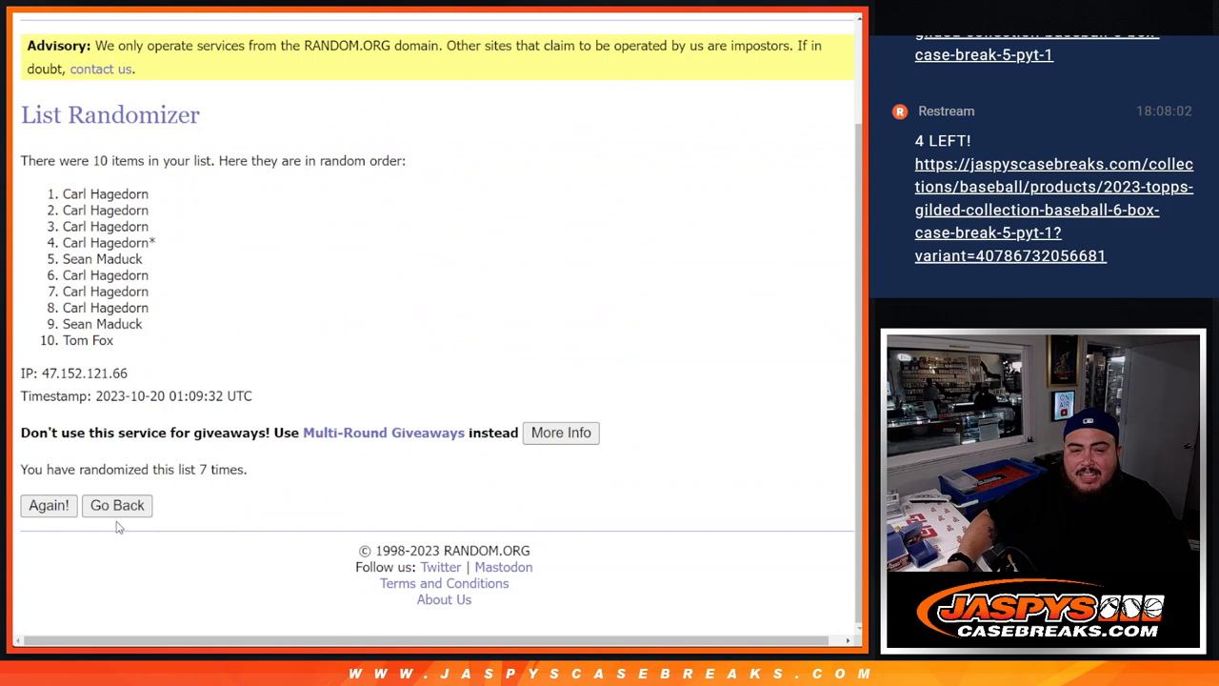
pyautogui.click(47, 505)
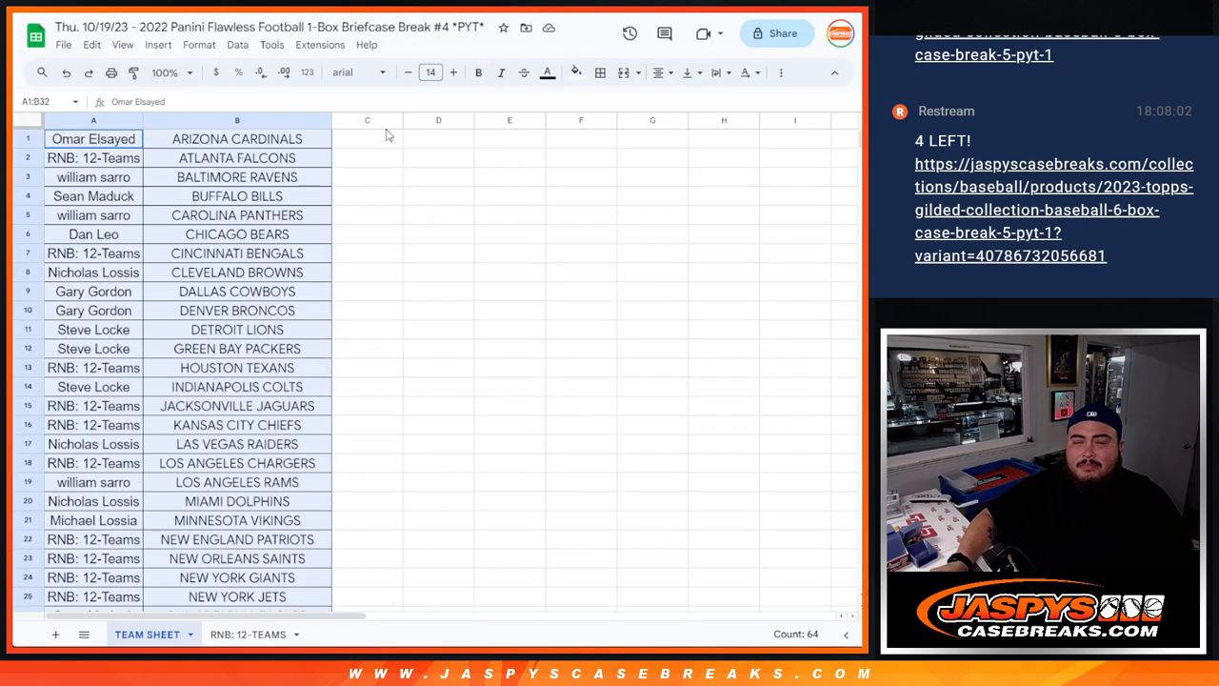
pyautogui.click(248, 634)
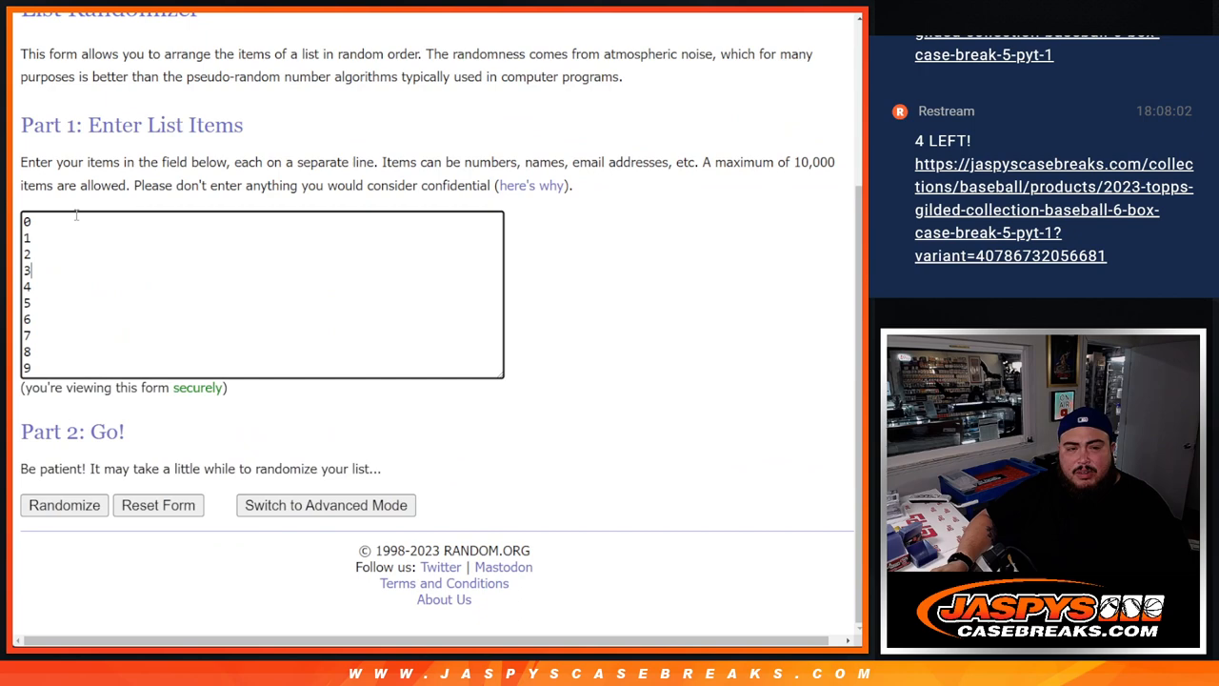
# - Randomize the list 0–9 and reshuffle it three more times for a final order
pyautogui.click(64, 505)
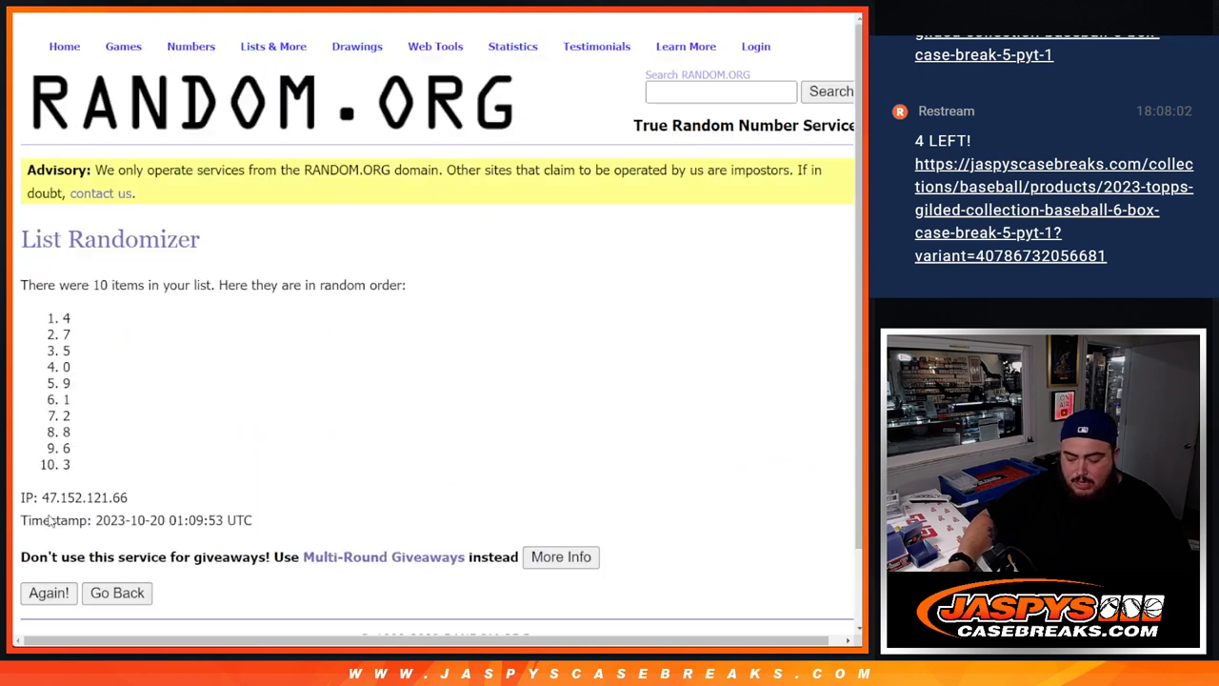
pyautogui.click(49, 593)
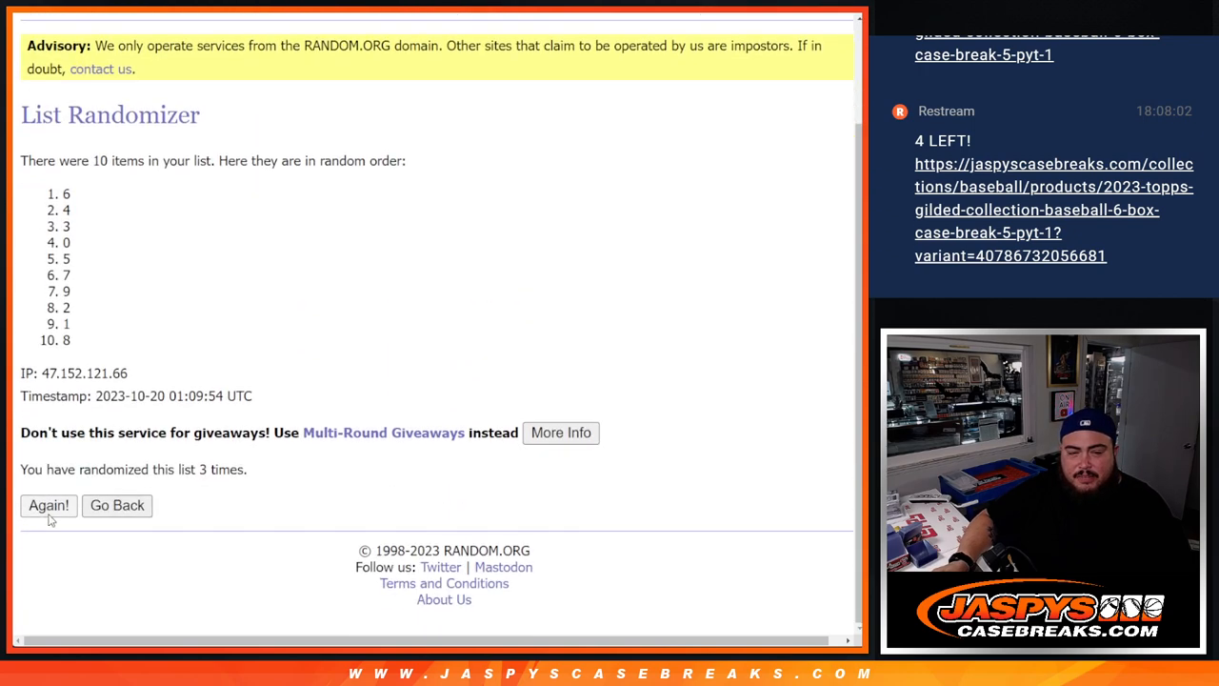
pyautogui.click(48, 505)
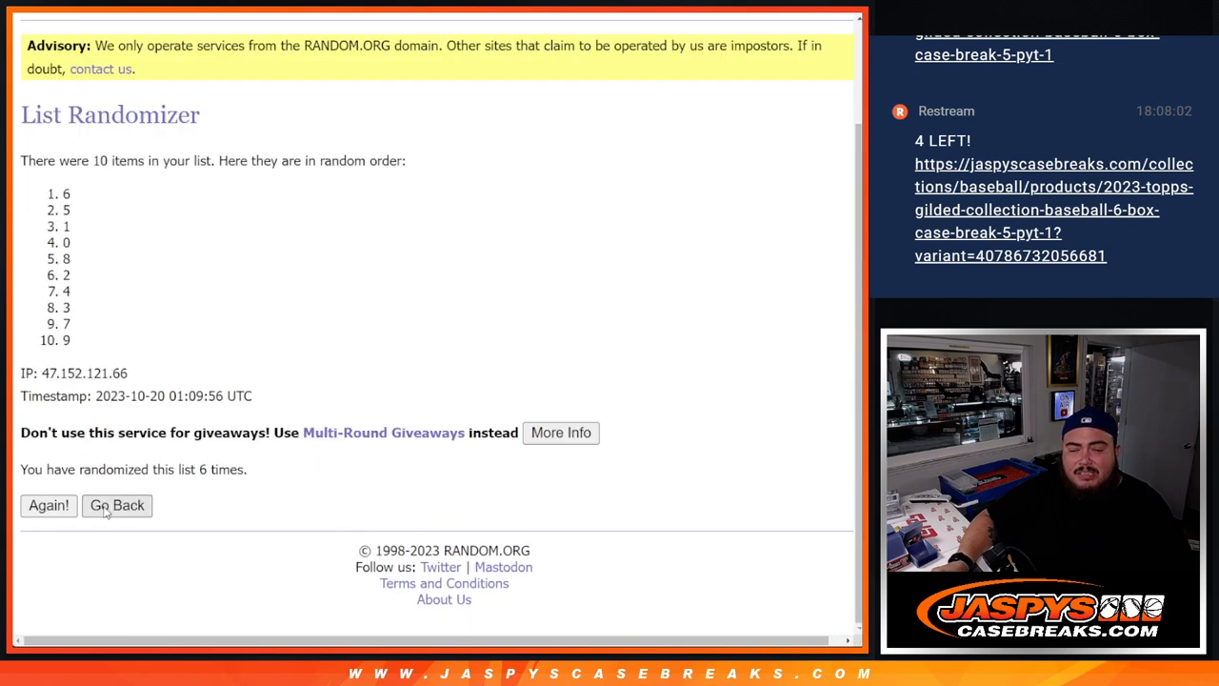
pyautogui.click(48, 505)
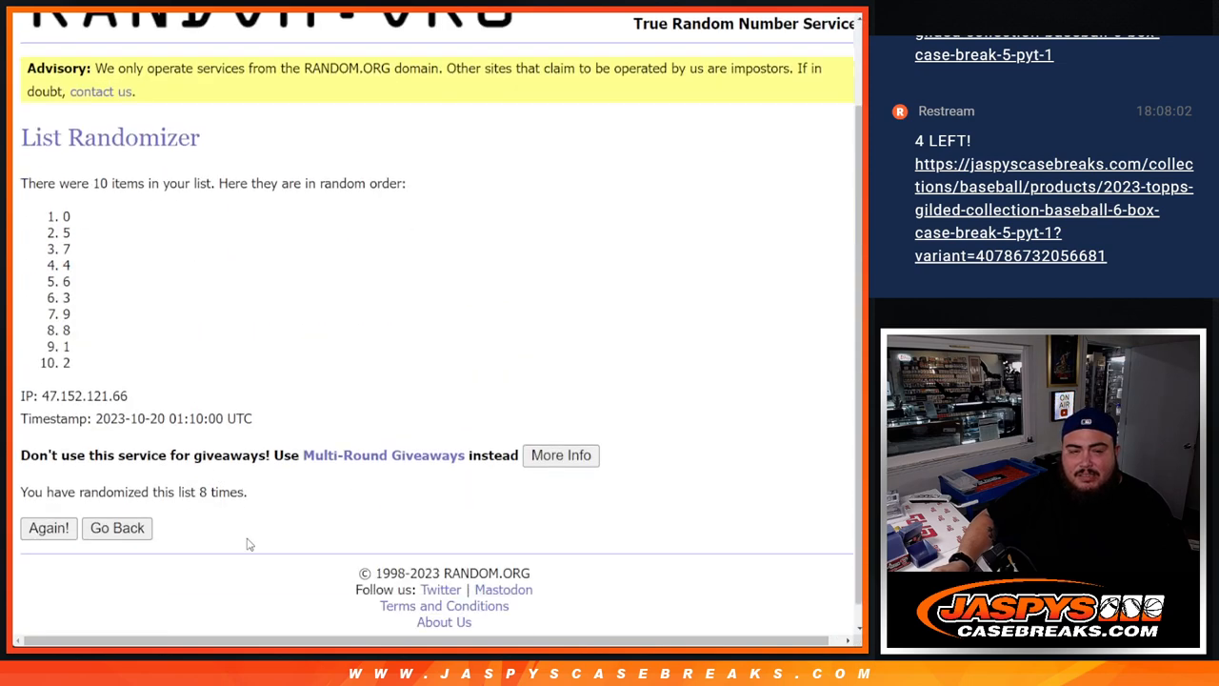
pyautogui.scroll(3)
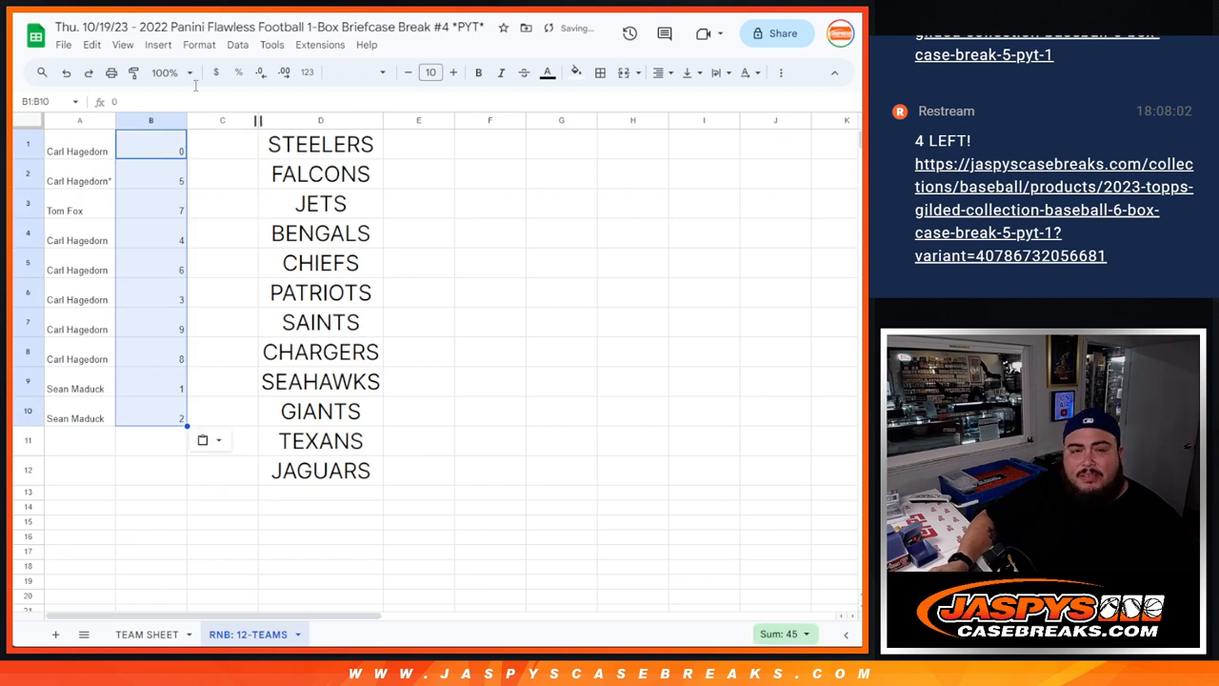
pyautogui.moveTo(454, 72)
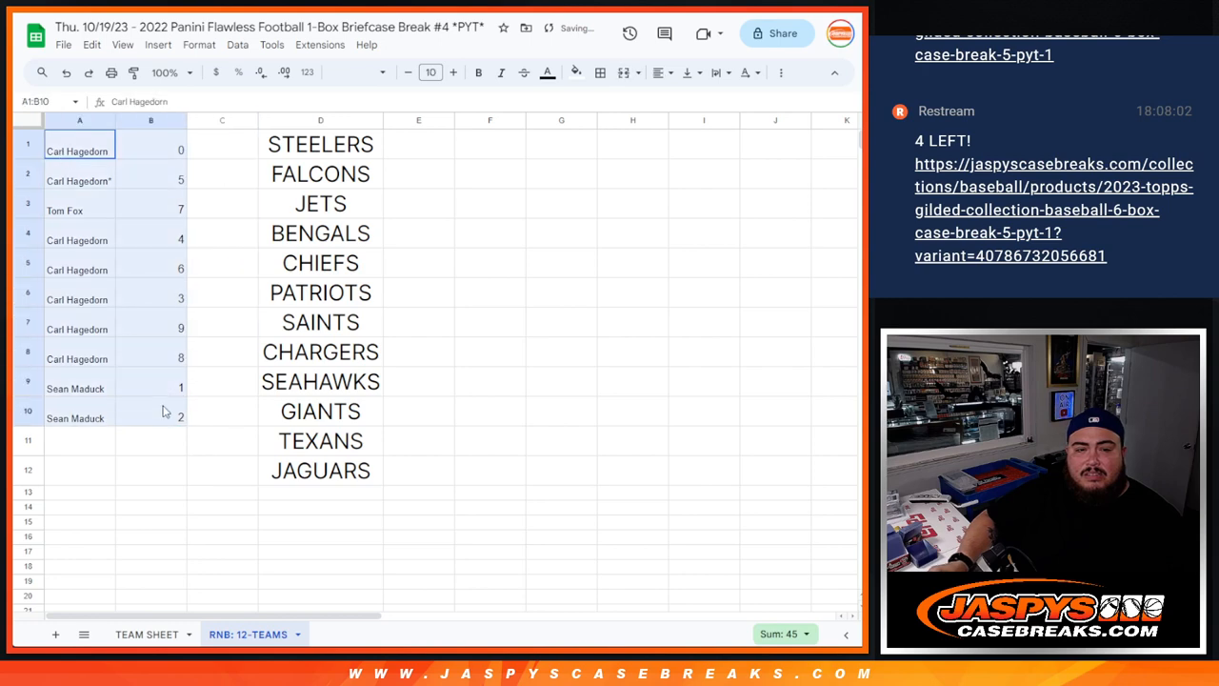
# - Enlarge the names and numbers in A1:B10 to font size 24 and review rows 7 and 8
pyautogui.click(453, 72)
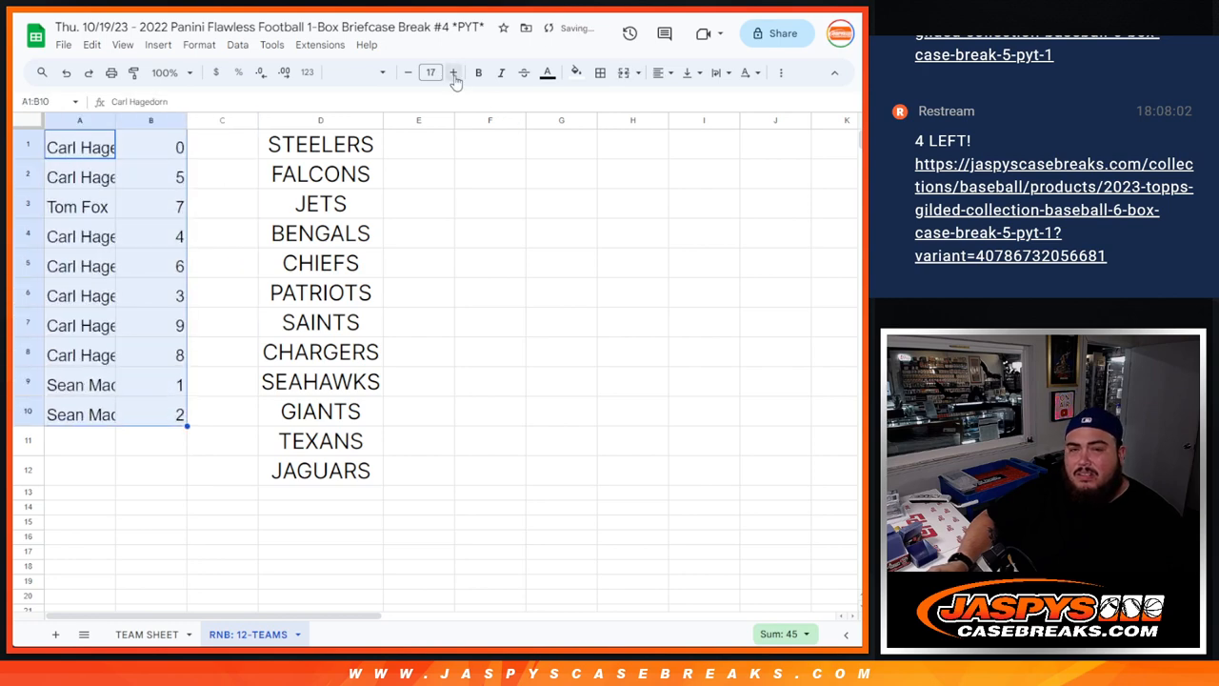
pyautogui.click(453, 72)
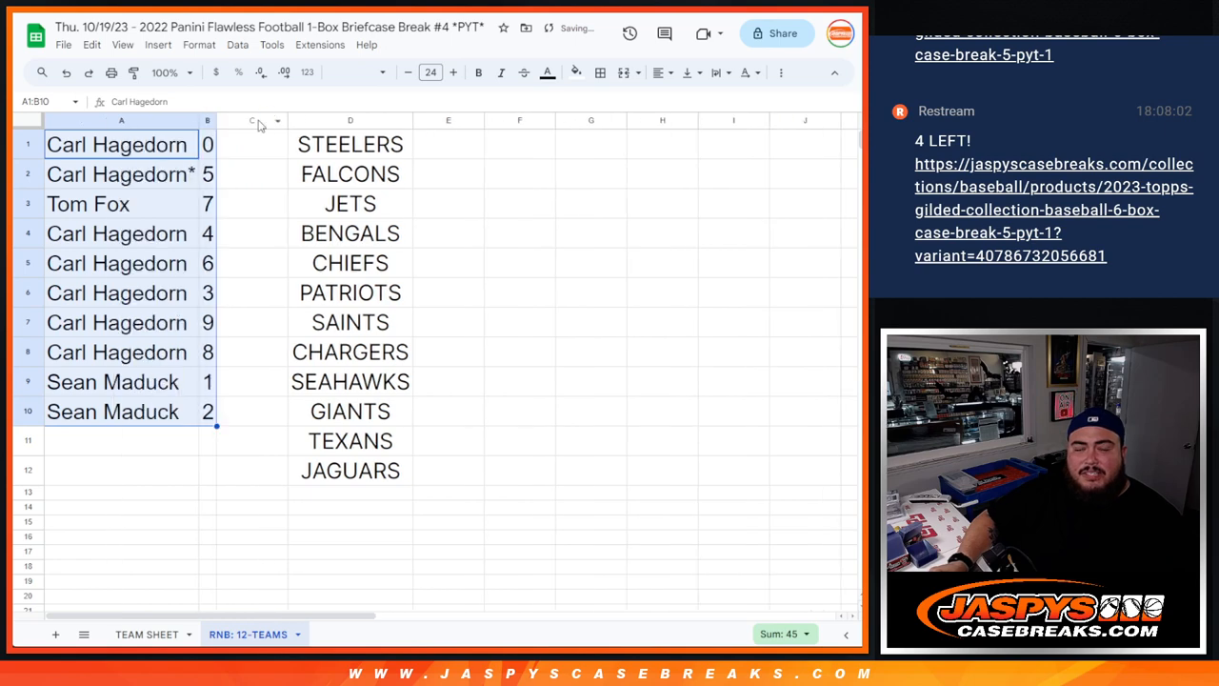
pyautogui.click(89, 203)
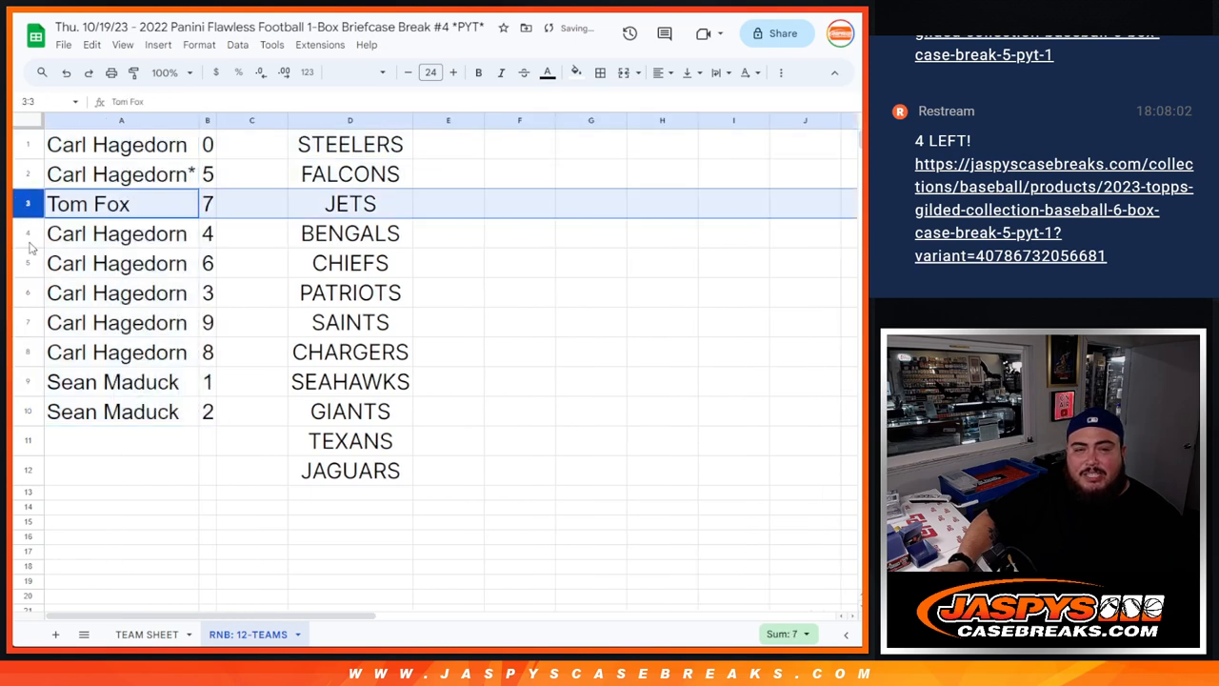
pyautogui.click(116, 293)
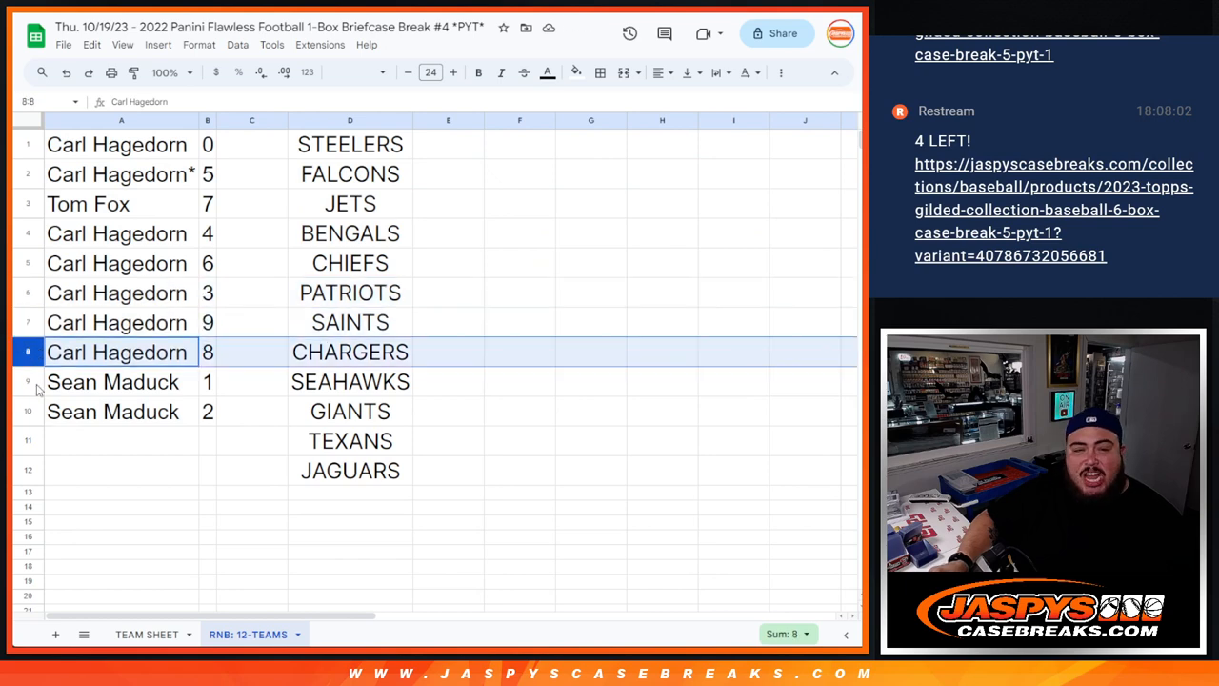
pyautogui.click(121, 411)
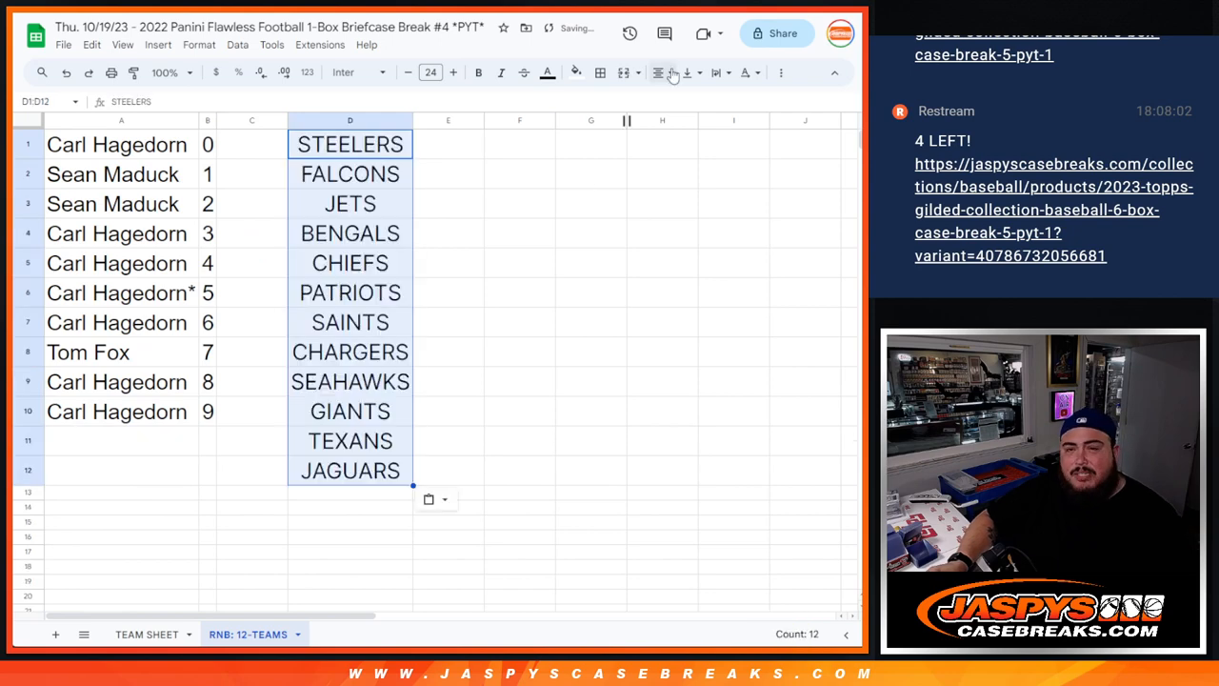
# - Apply all borders to the team list D1:D12 and the name-number pairs A1:B10
pyautogui.click(117, 144)
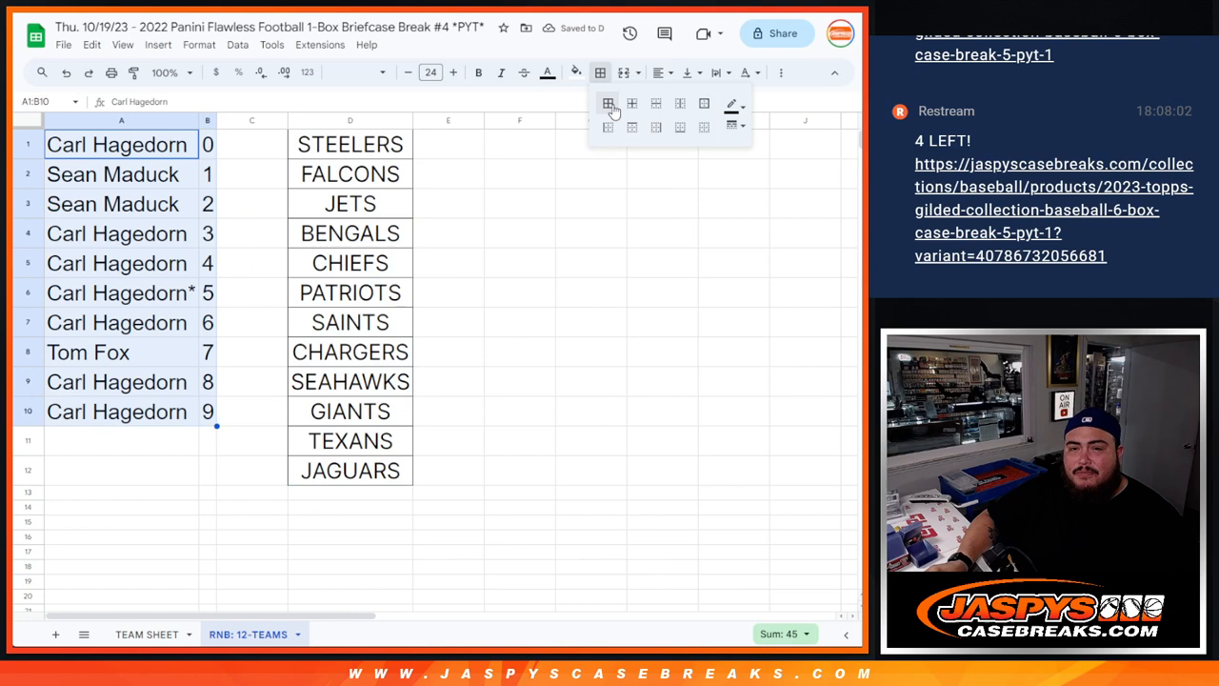
pyautogui.click(608, 103)
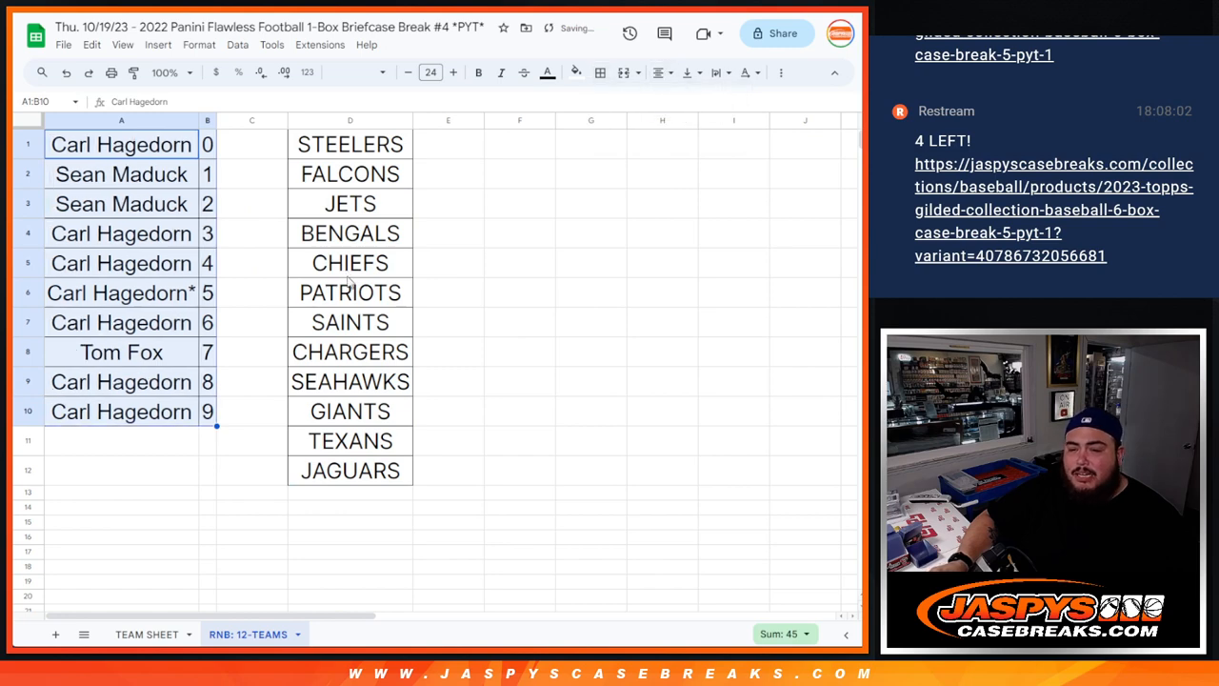